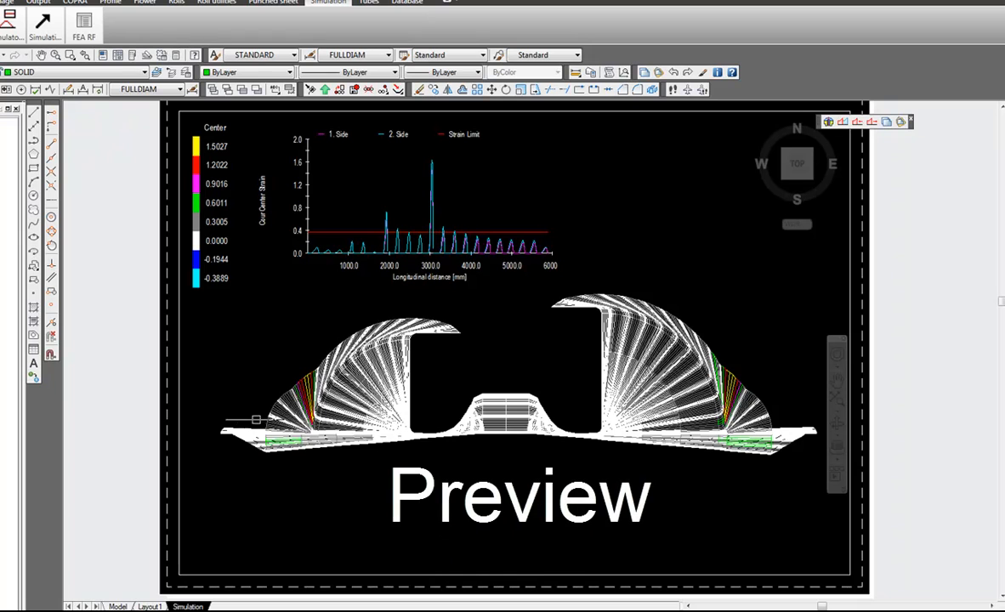
Step: Show the Demonstration.1 flower project's station tree up to 21. Calibratingstation
{"action": "left_click", "coordinate": [83, 23]}
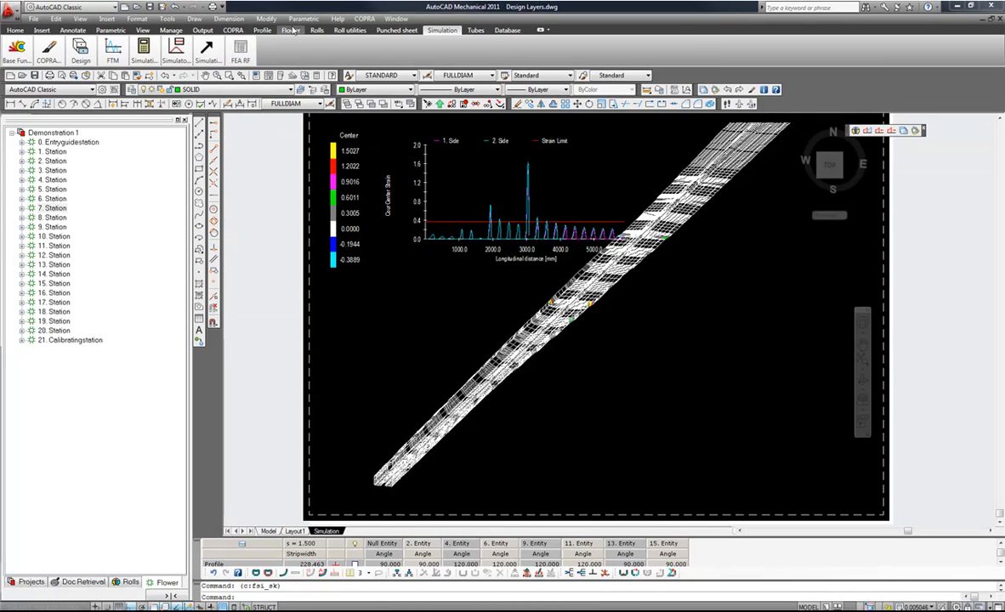
Step: List every station's bend angles in the full flower table via the Flower tools
{"action": "left_click", "coordinate": [289, 31]}
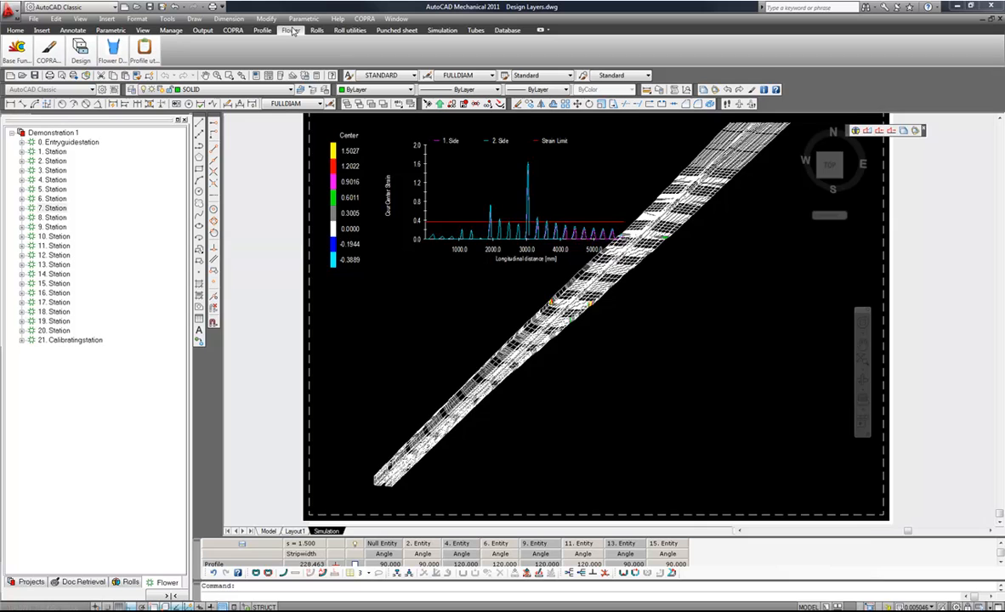
{"action": "left_click", "coordinate": [290, 31]}
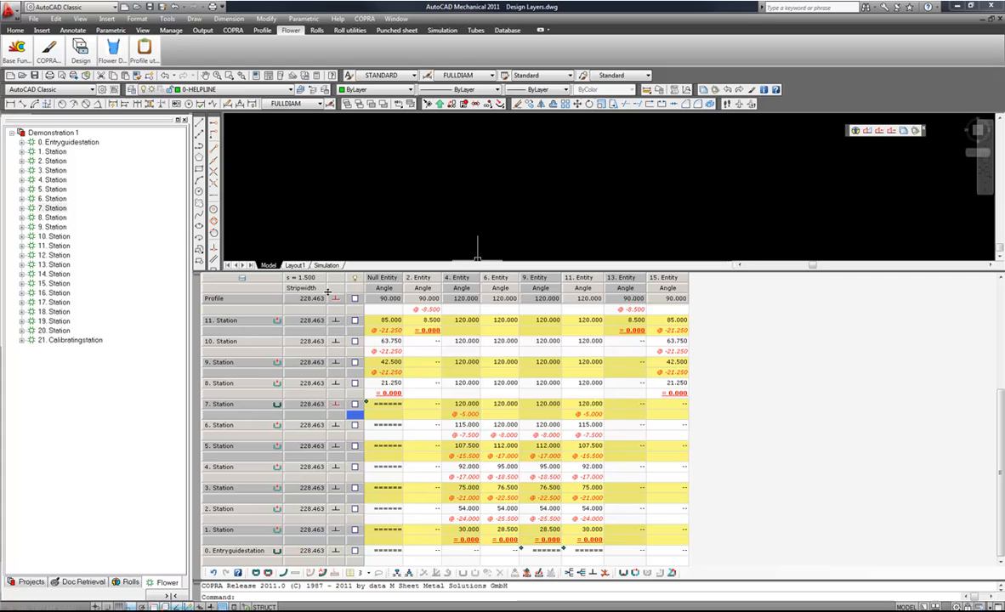
{"action": "mouse_move", "coordinate": [427, 339]}
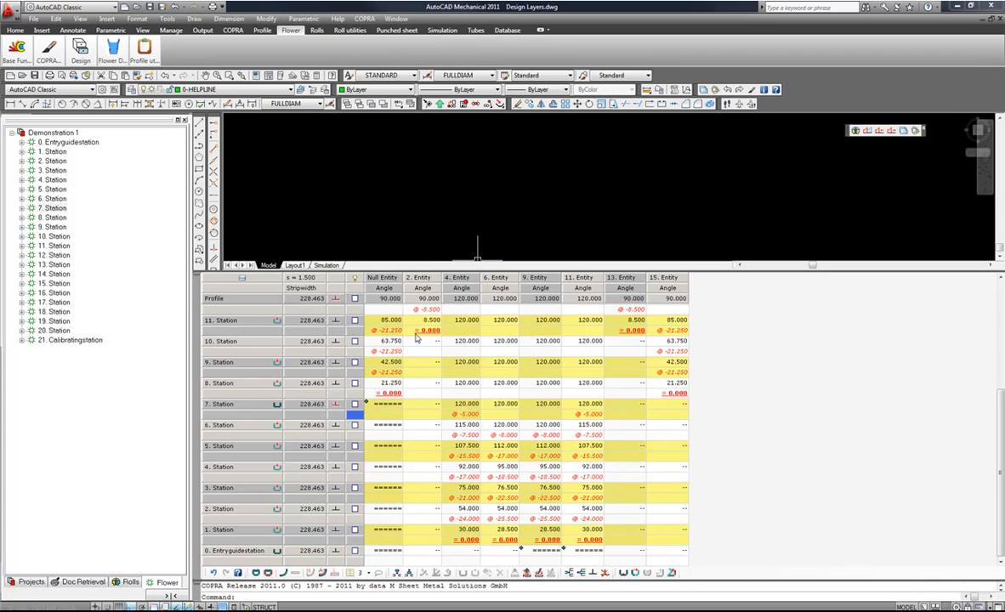
{"action": "mouse_move", "coordinate": [397, 340]}
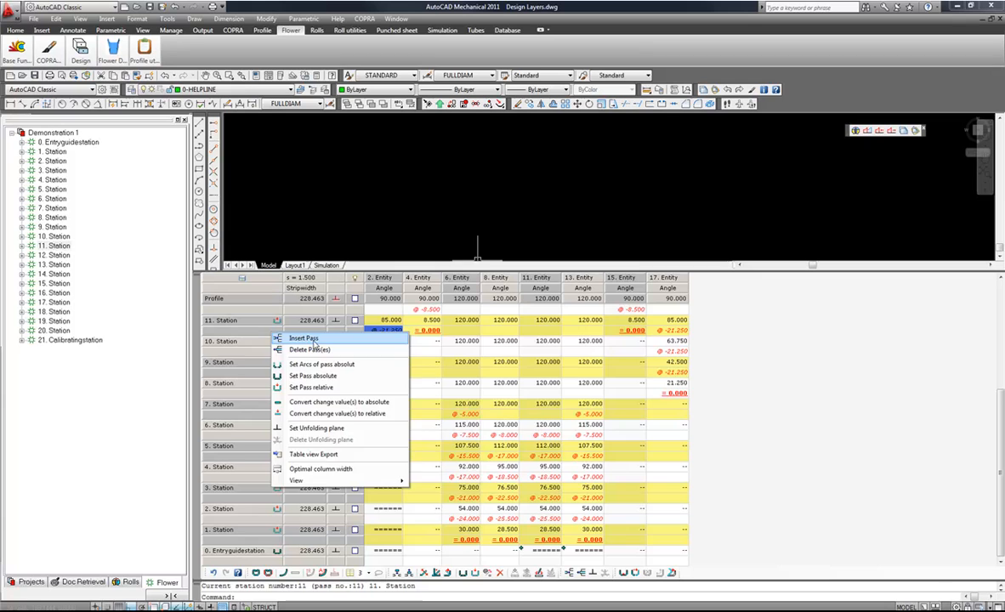
Step: Insert a new pass so the flower ends at 22. Calibratingstation and select its angle cell
{"action": "left_click", "coordinate": [302, 338]}
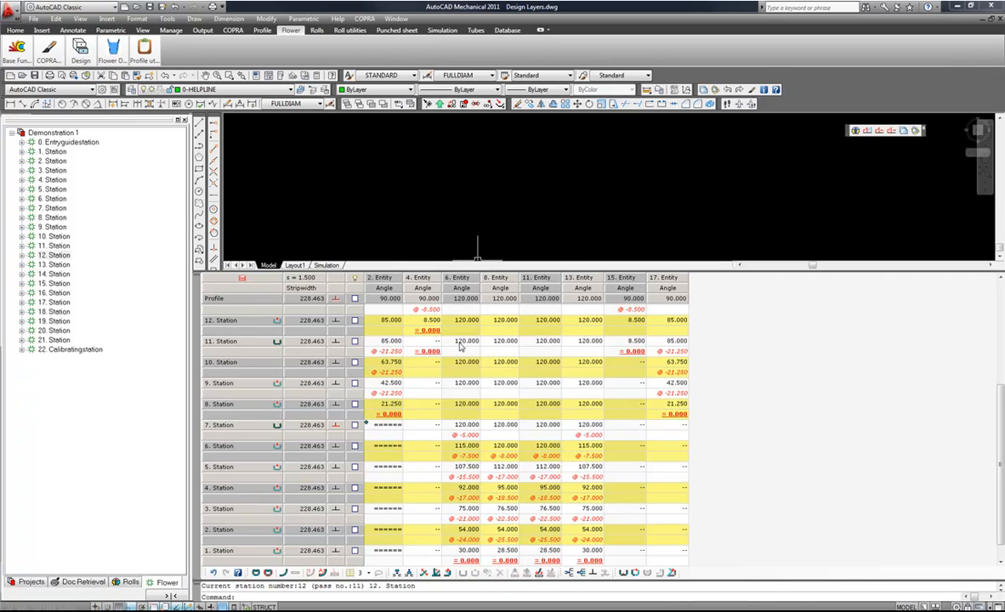
{"action": "left_click", "coordinate": [633, 330]}
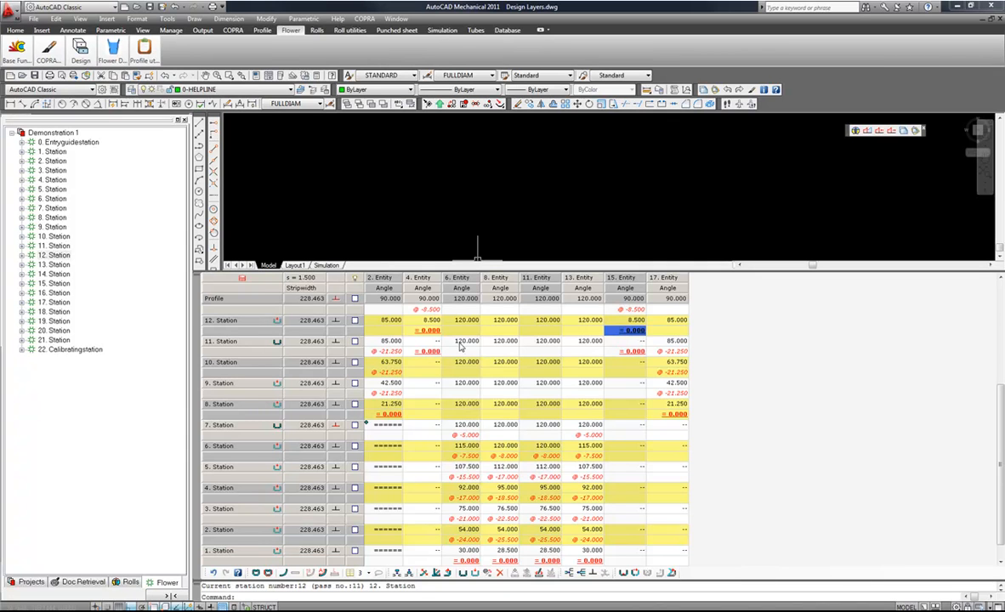
{"action": "mouse_move", "coordinate": [424, 358]}
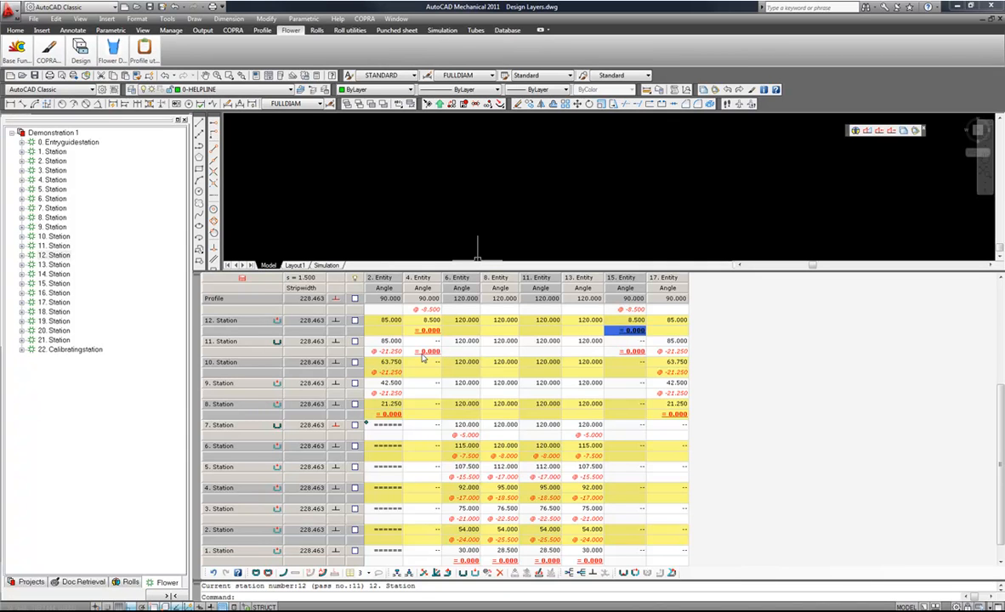
Step: Delete the unfolded data from the new station's bend-angle entries
{"action": "right_click", "coordinate": [429, 350]}
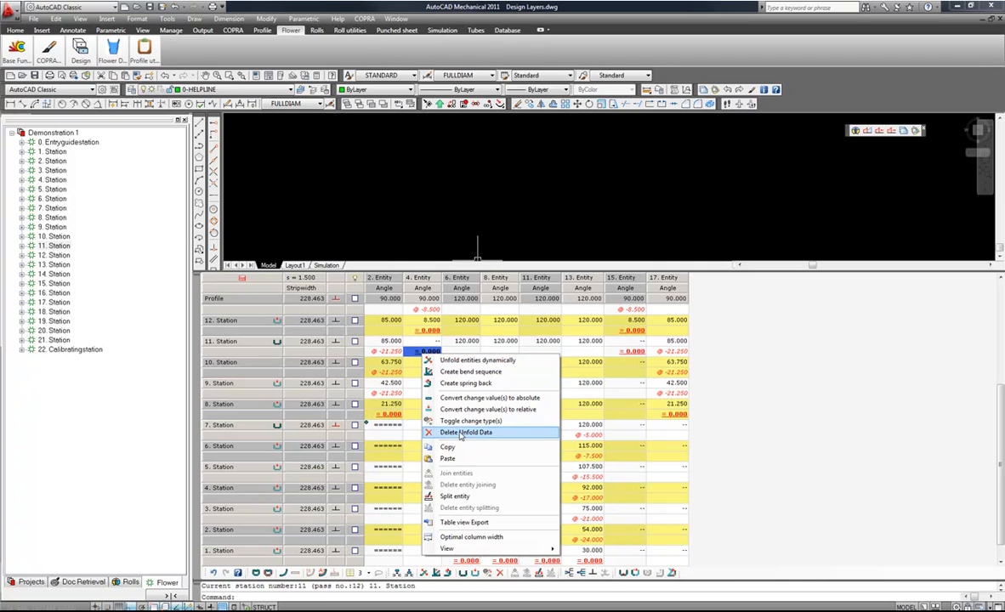
{"action": "left_click", "coordinate": [466, 432]}
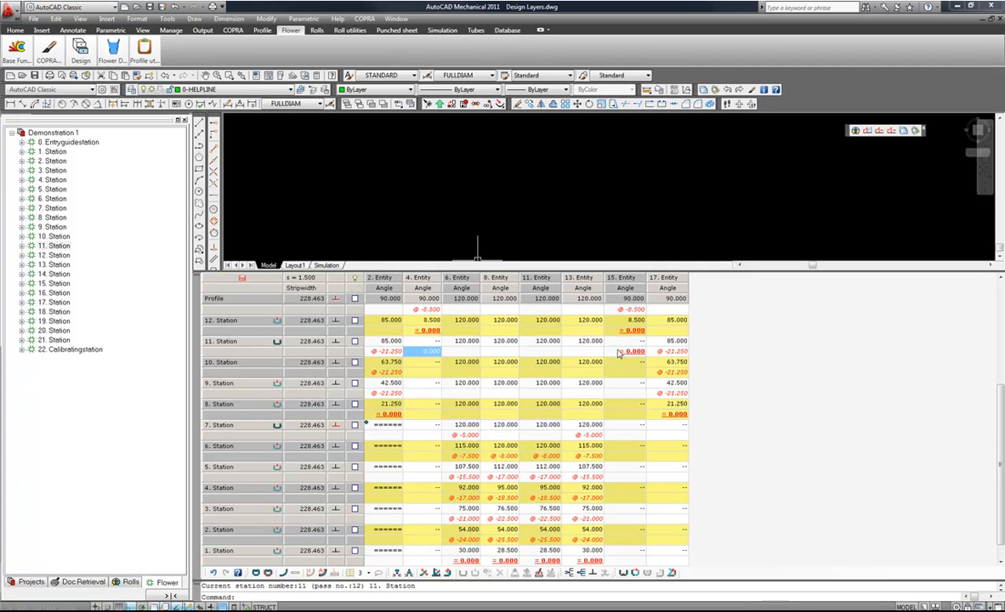
{"action": "right_click", "coordinate": [633, 351]}
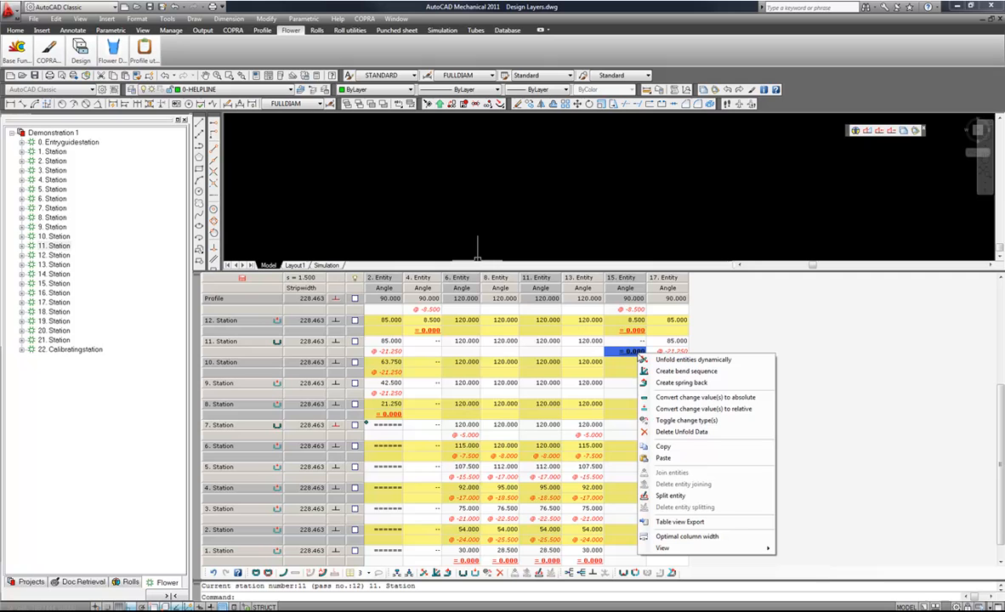
{"action": "mouse_move", "coordinate": [680, 432]}
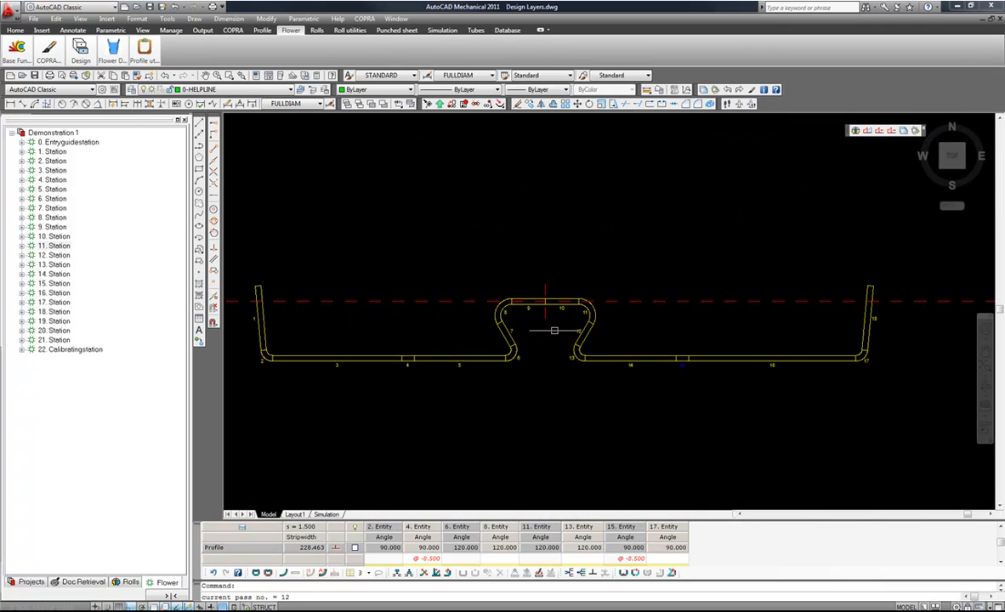
Step: Run an FTM strain simulation of all stations 1–22, accepting calculation parameters and forming-length correction
{"action": "left_click", "coordinate": [443, 30]}
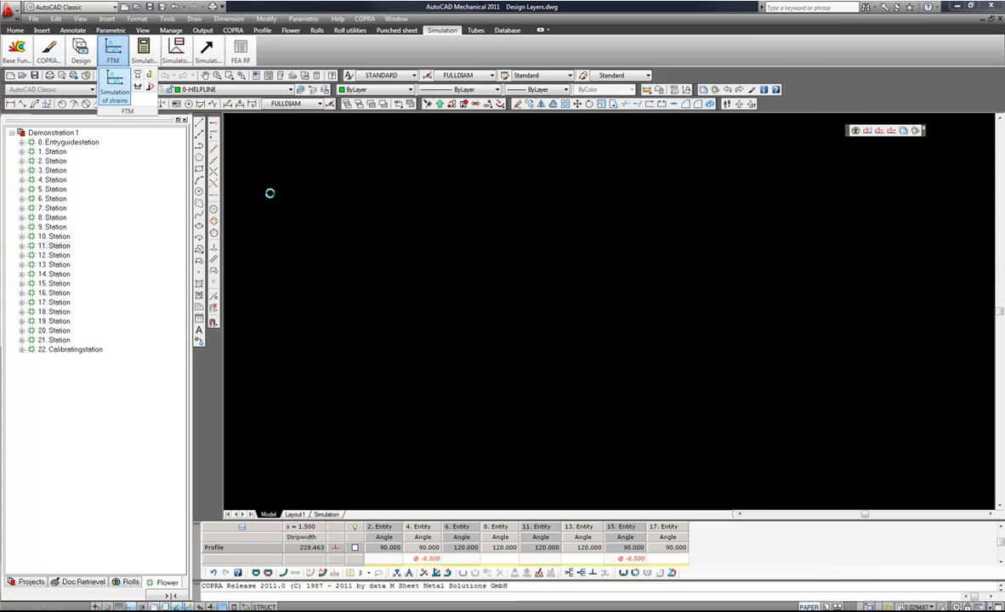
{"action": "left_click", "coordinate": [112, 48]}
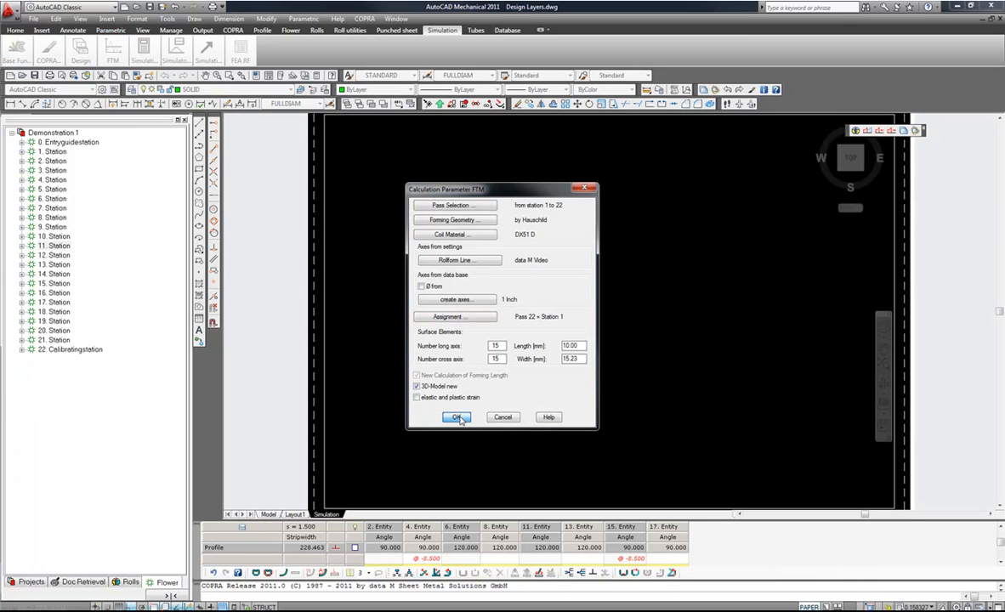
{"action": "left_click", "coordinate": [458, 418]}
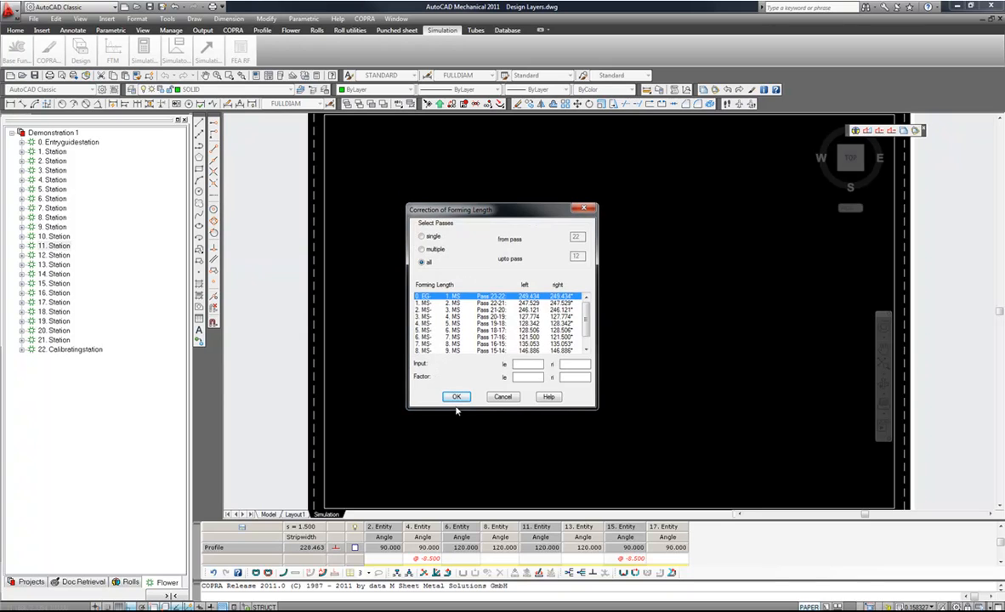
{"action": "left_click", "coordinate": [456, 397]}
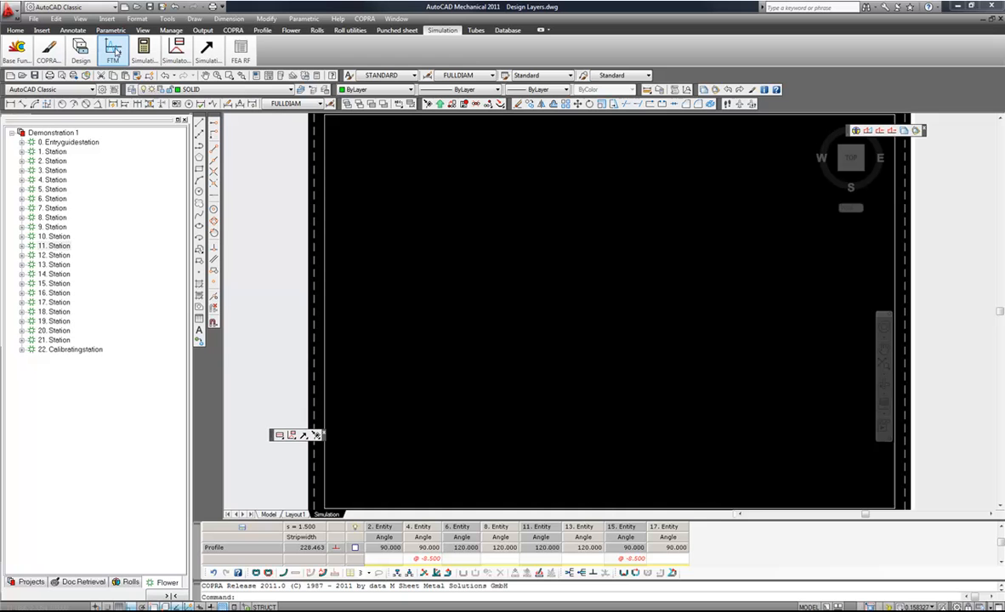
{"action": "left_click", "coordinate": [143, 48]}
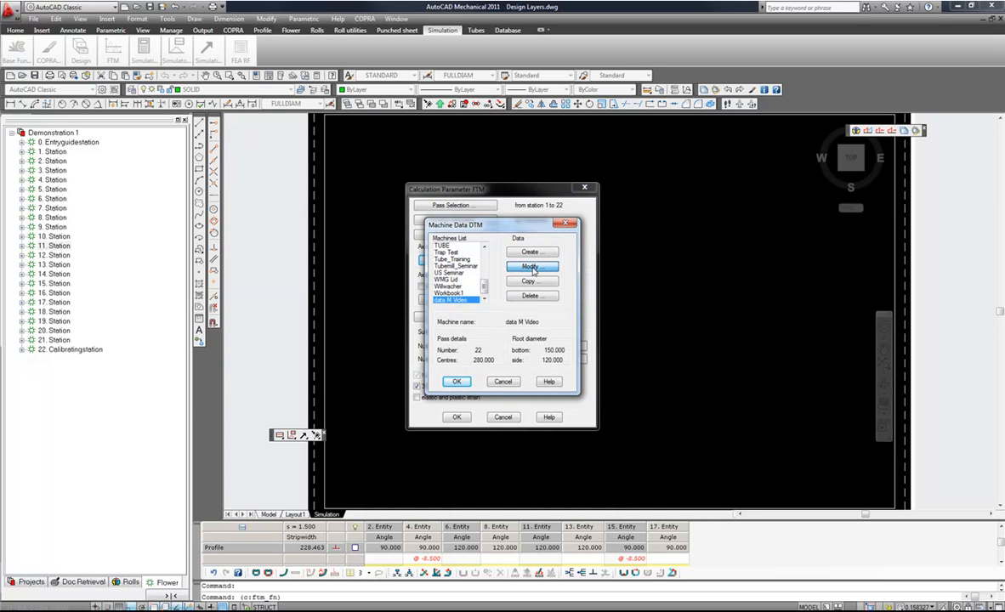
Step: Modify the selected machine's data and confirm it has 22 stations
{"action": "left_click", "coordinate": [531, 265]}
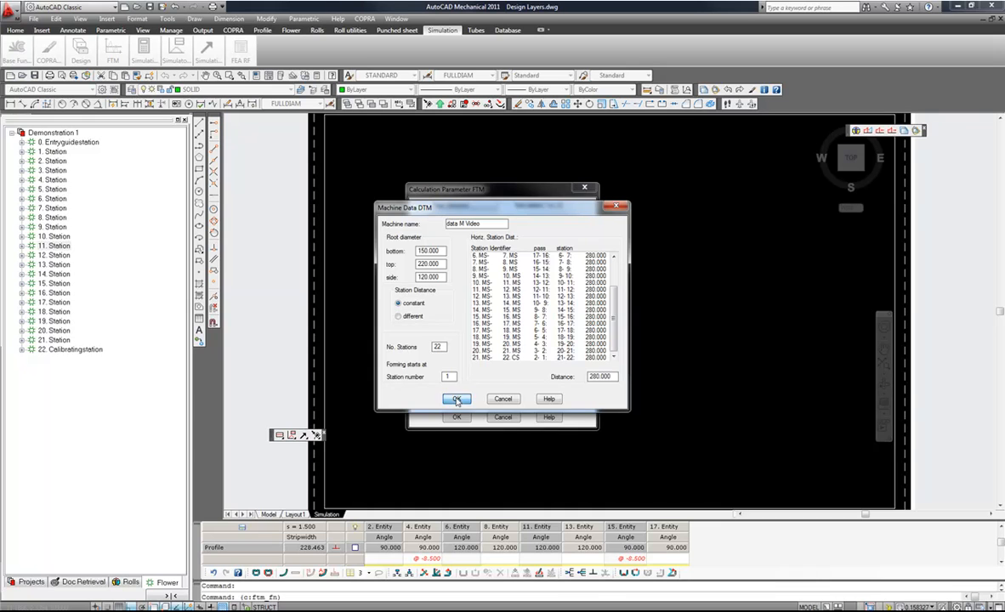
{"action": "left_click", "coordinate": [456, 400]}
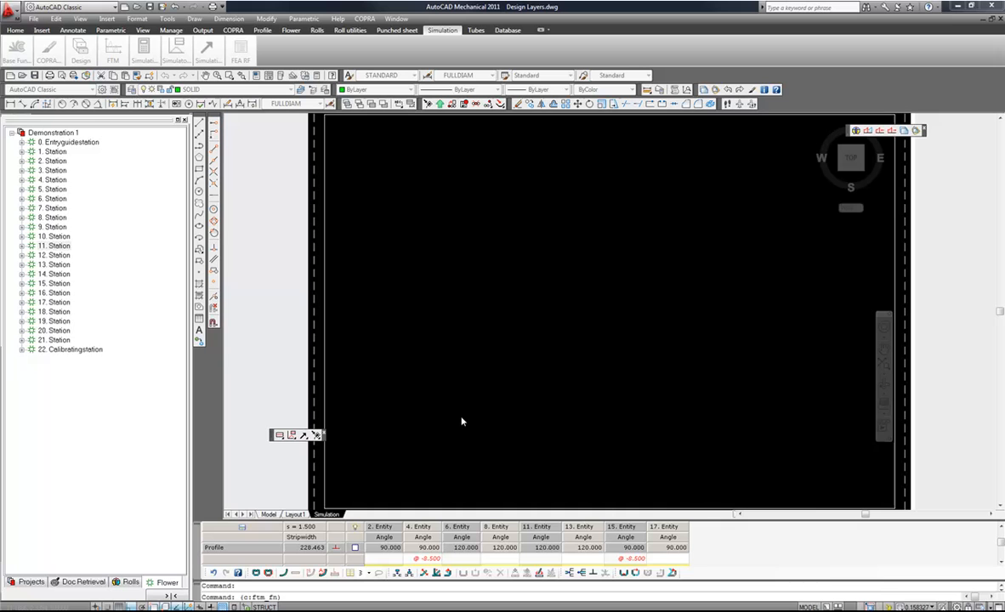
{"action": "mouse_move", "coordinate": [393, 308]}
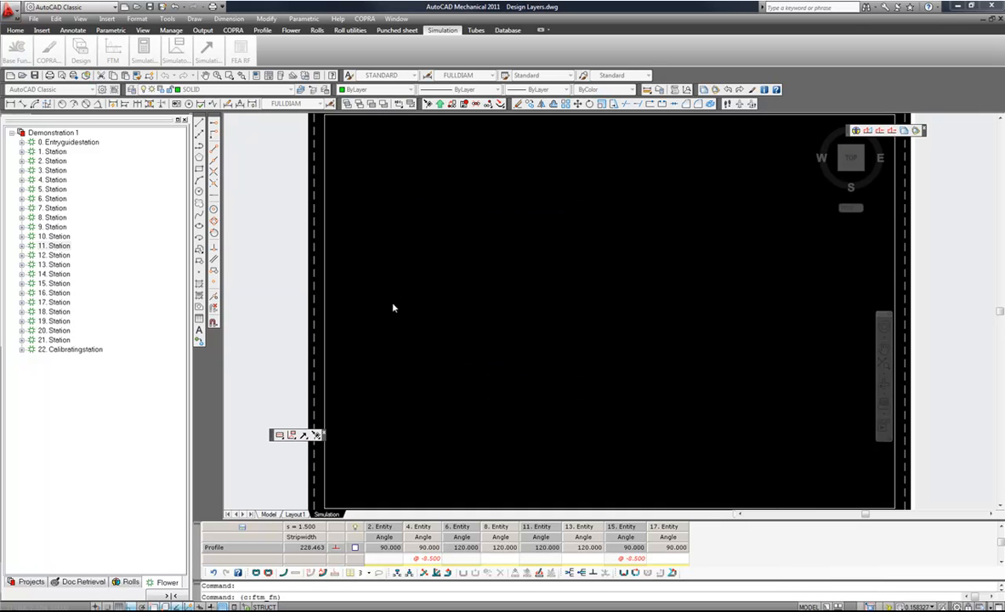
{"action": "mouse_move", "coordinate": [514, 293]}
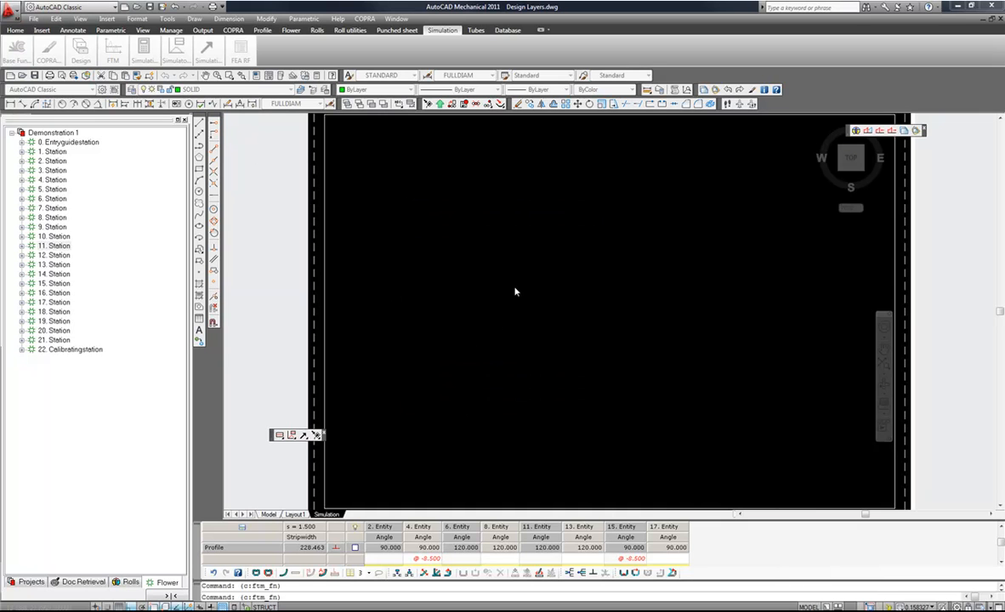